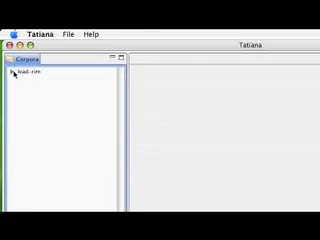
Expand lead-rim in the Corpora panel to list its analyses, replayables and traces folders.
left_click(12, 76)
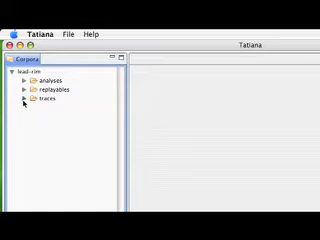
left_click(22, 99)
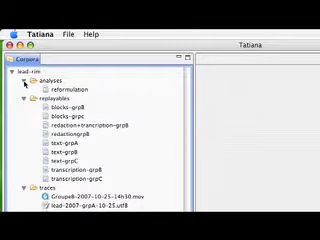
Open the text-grpA replayable and scroll through its timestamped edit events.
left_click(30, 7)
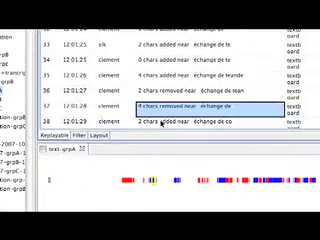
scroll("down", 3)
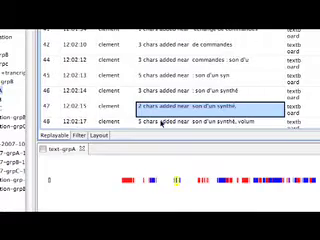
scroll("down", 3)
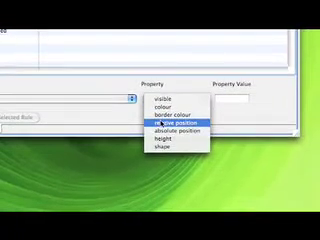
Set the display rule's Property to 'relative position'.
left_click(167, 128)
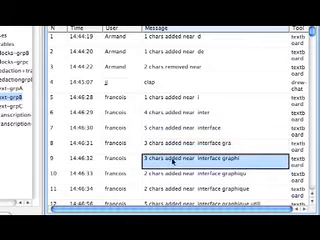
Check later writing-event timings, then run the block filter on grpB with a 12-second interval.
scroll("down", 3)
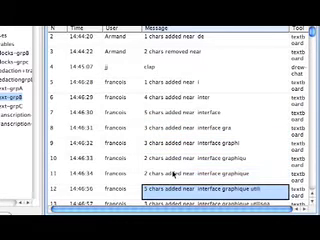
scroll("down", 3)
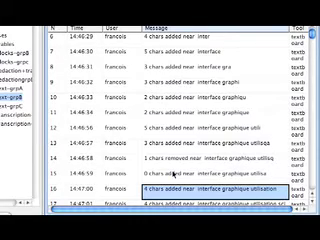
left_click(77, 23)
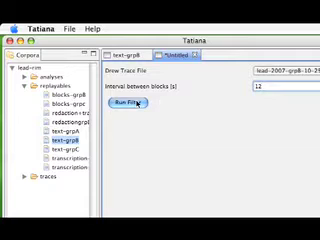
left_click(128, 100)
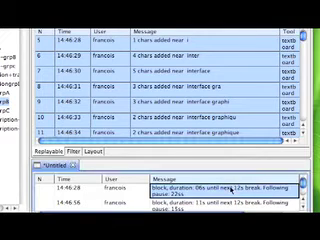
scroll("down", 3)
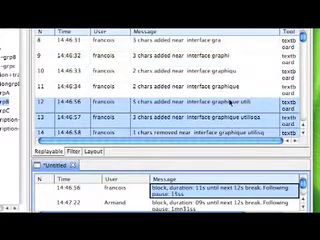
scroll("down", 3)
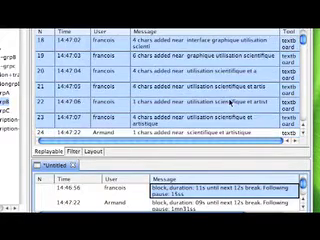
scroll("down", 3)
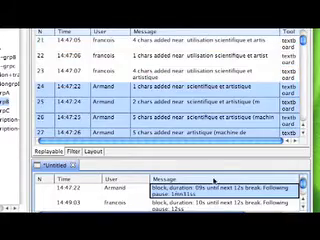
scroll("down", 3)
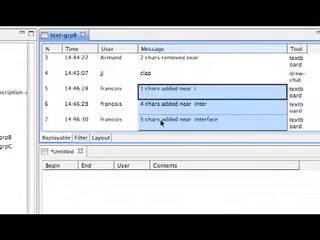
Scroll through the redactiongrpB writing units for François and Armand.
scroll("down", 3)
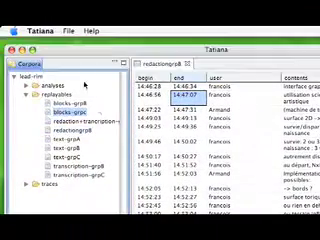
Select the blocks-grpc replayable and bring up the new analysis options.
left_click(66, 22)
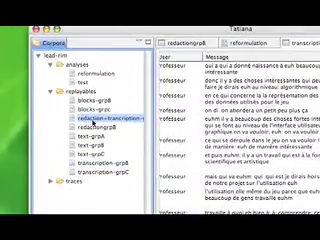
left_click(61, 23)
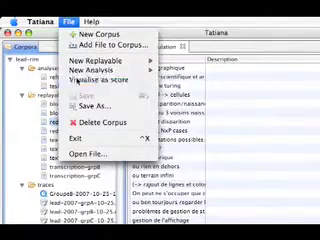